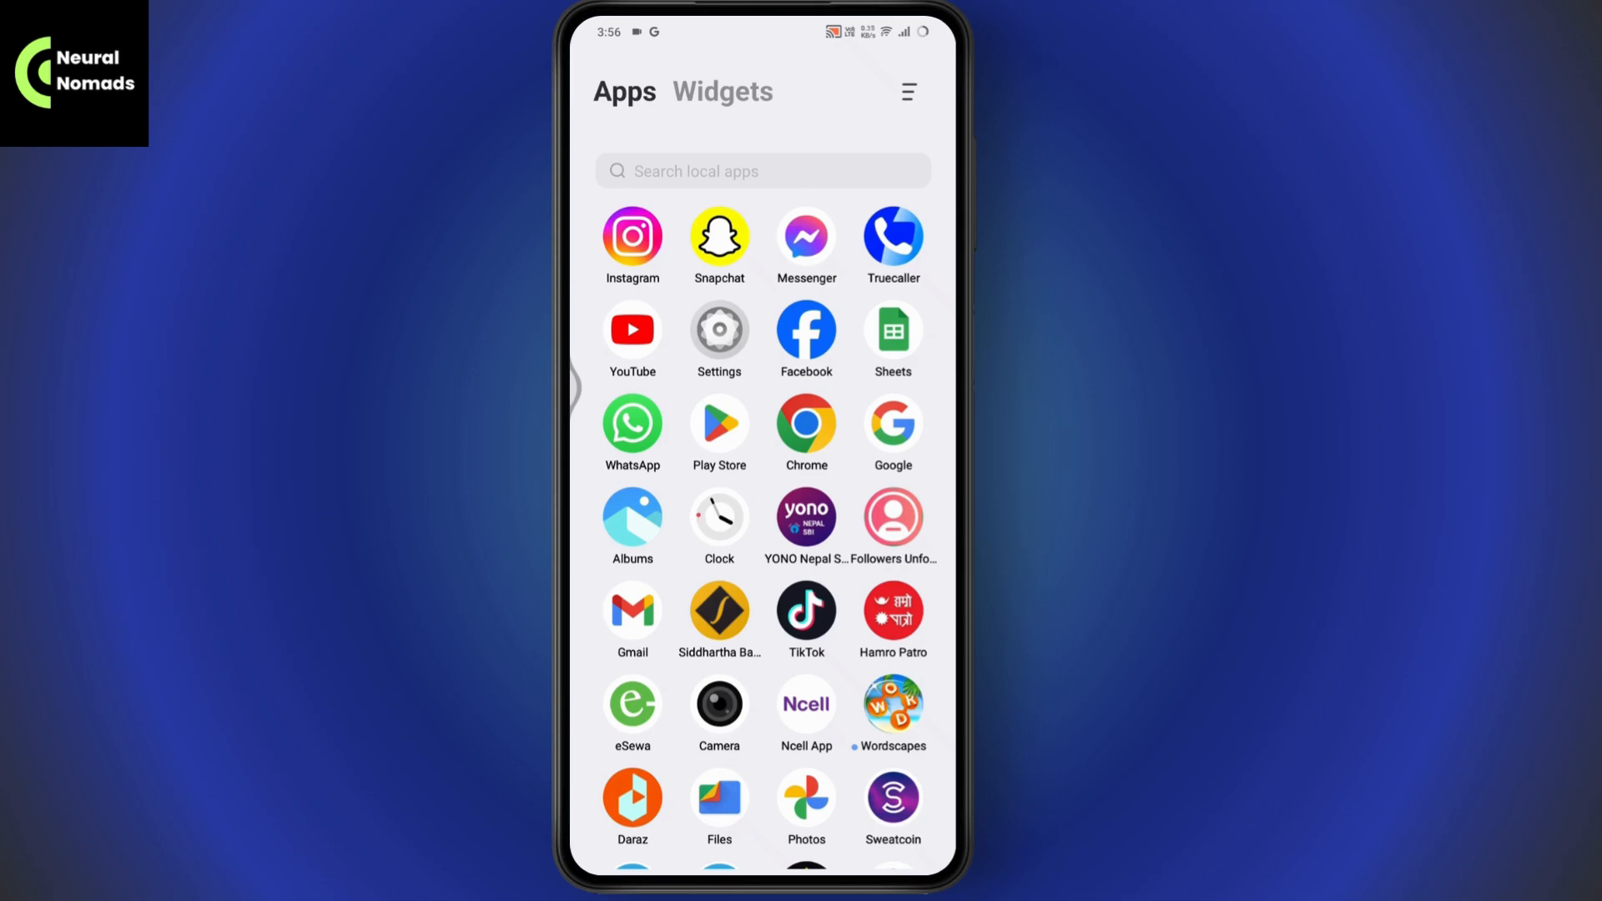
# - Launch Settings from the app drawer and scroll down through the main settings list
pyautogui.click(719, 330)
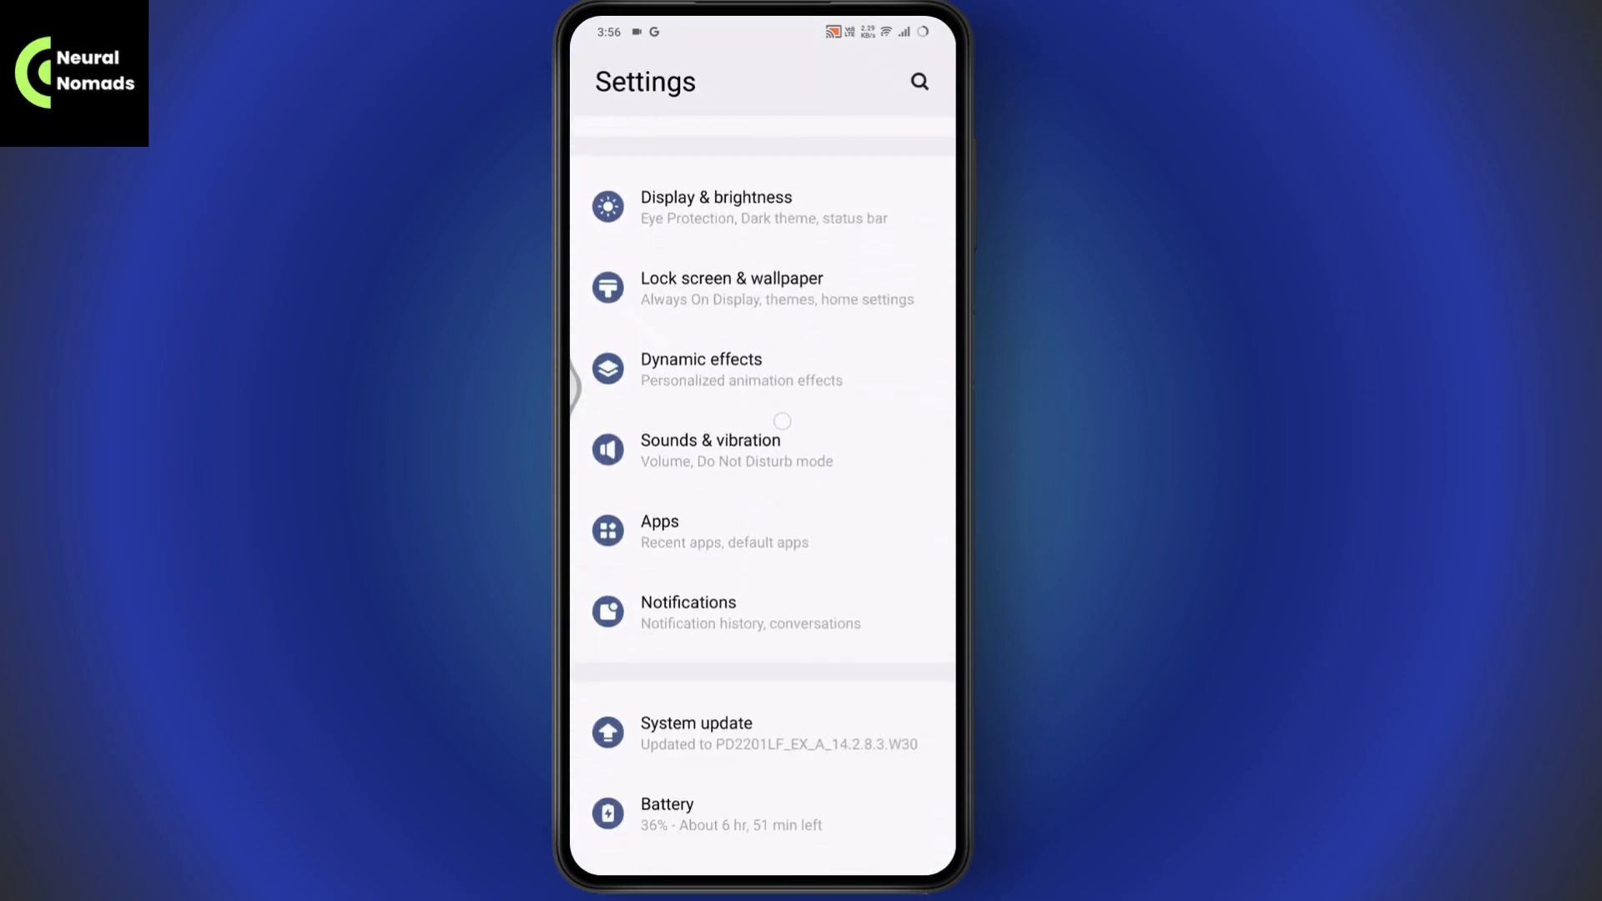
pyautogui.scroll(-3)
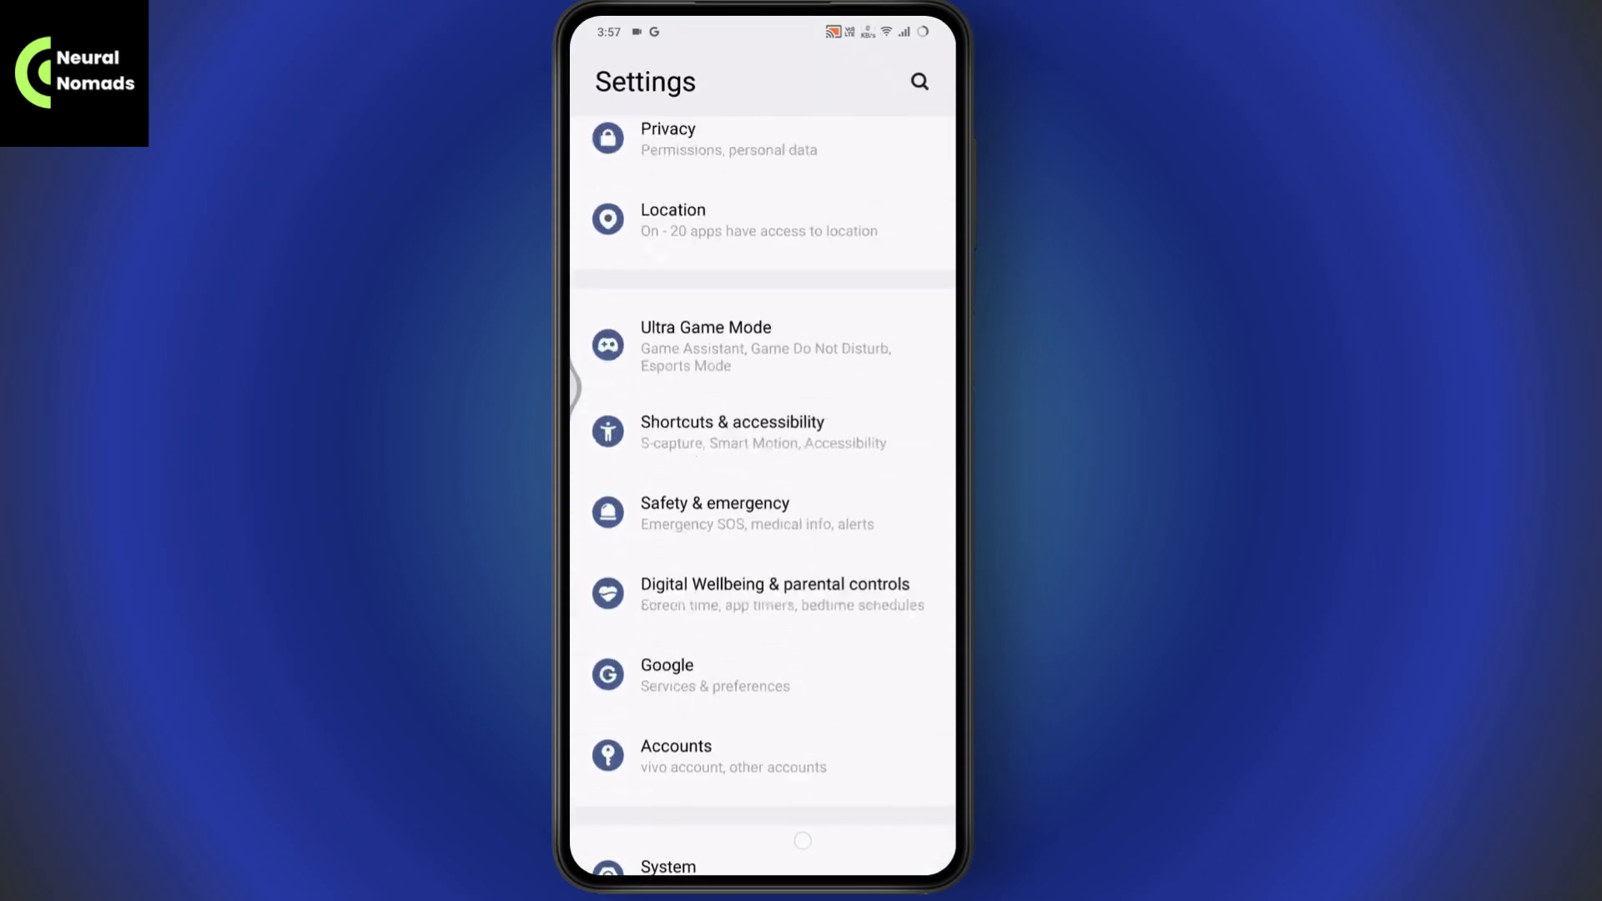
pyautogui.scroll(-3)
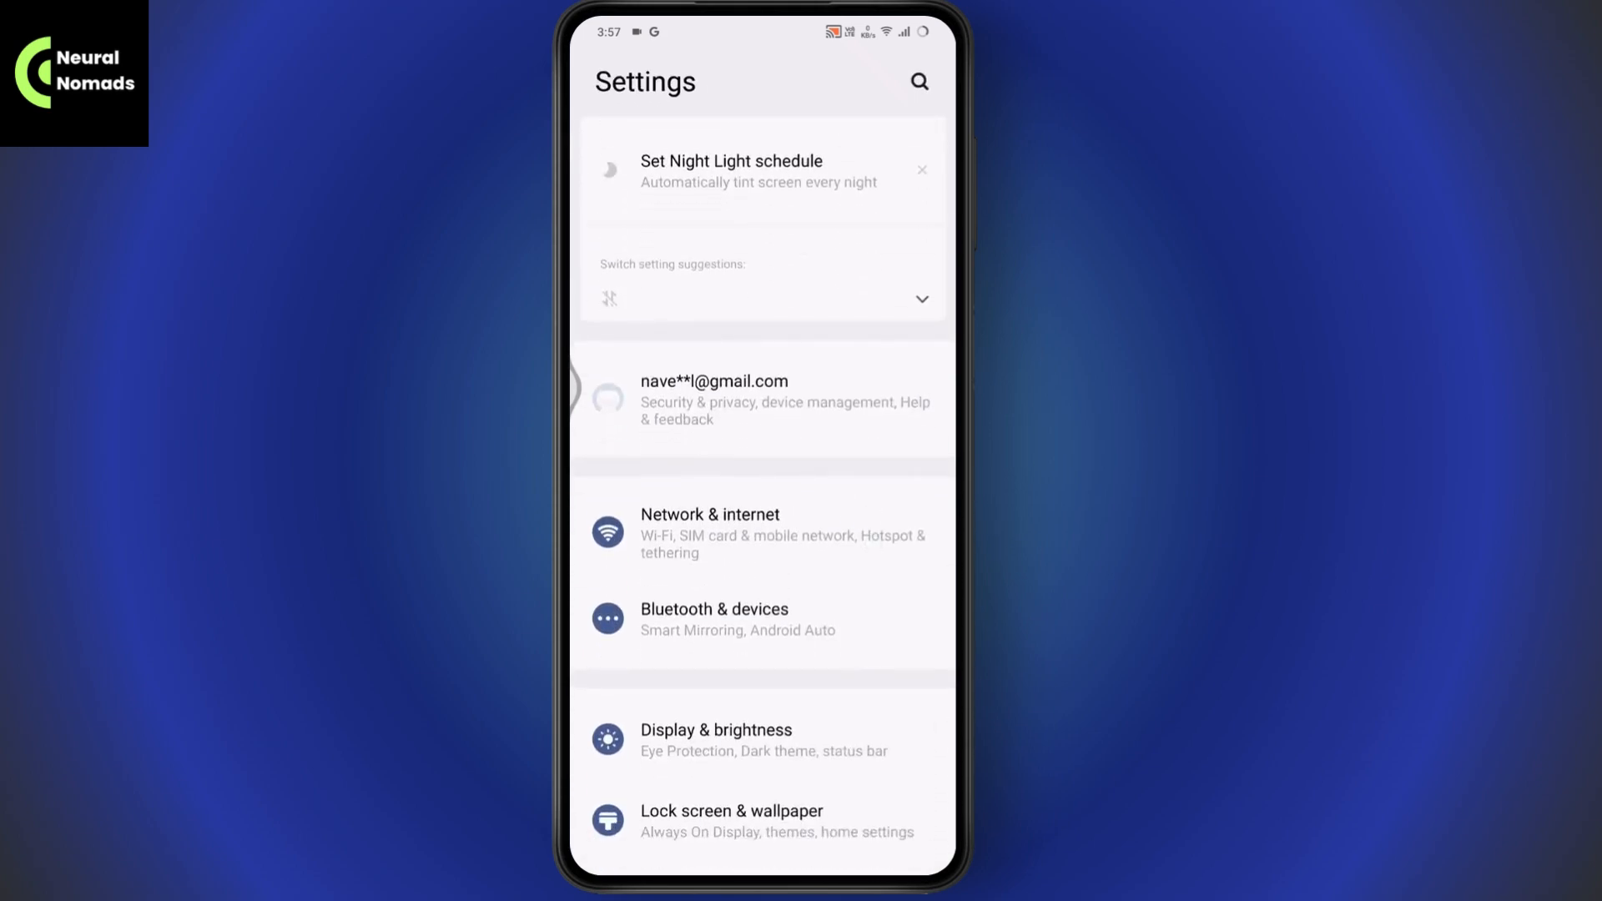
pyautogui.scroll(-3)
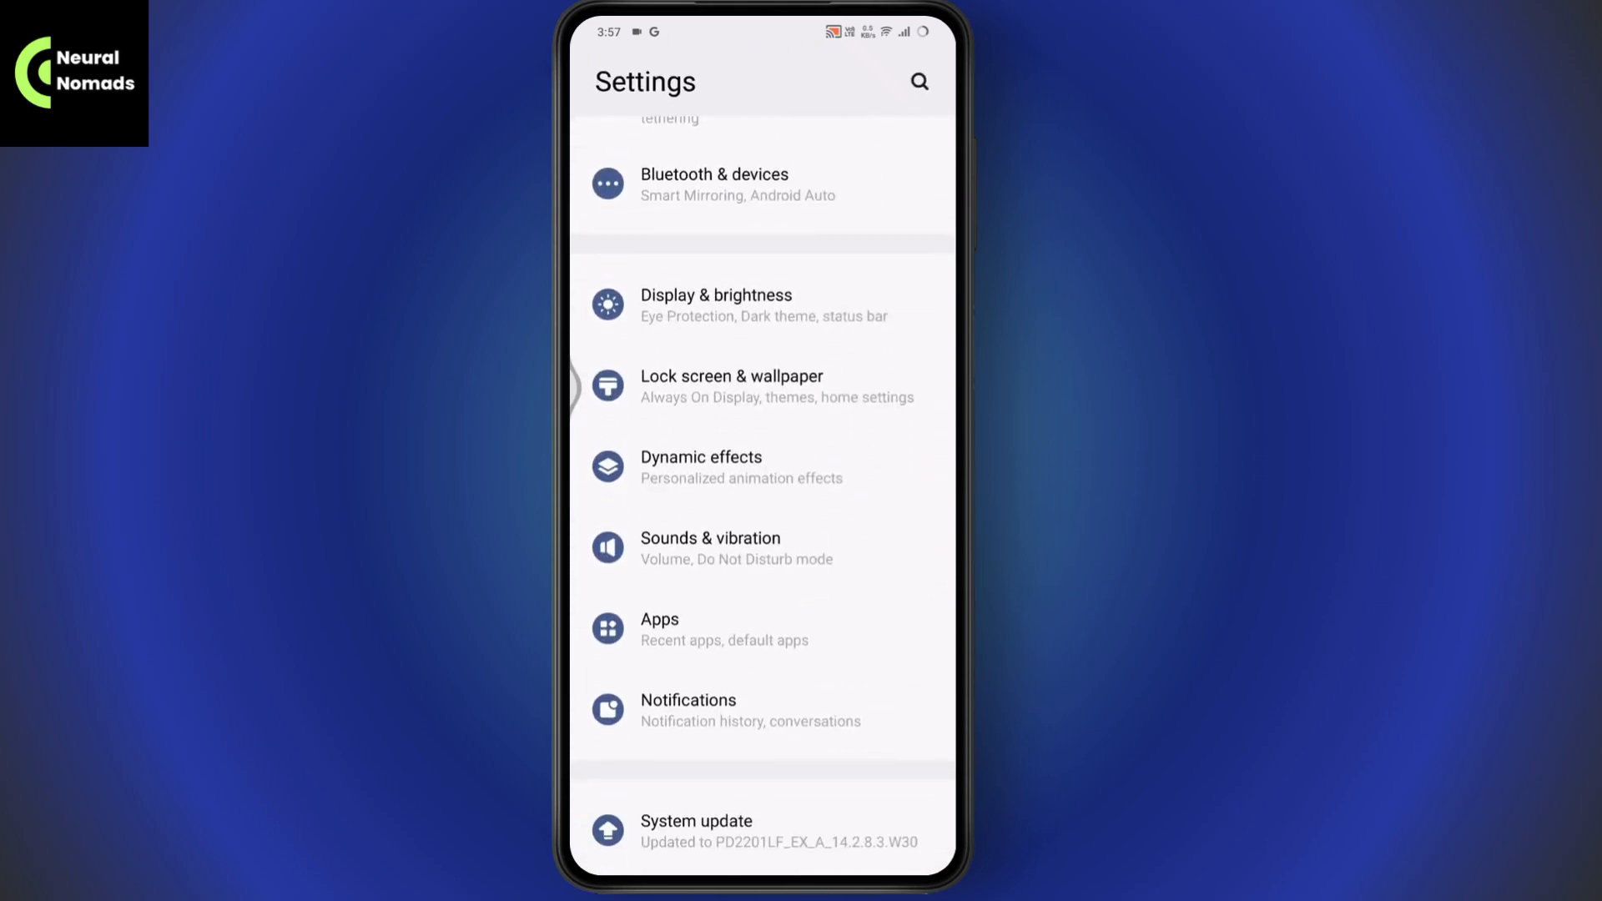
# - Navigate from the settings search to System, then Languages & input
pyautogui.click(918, 82)
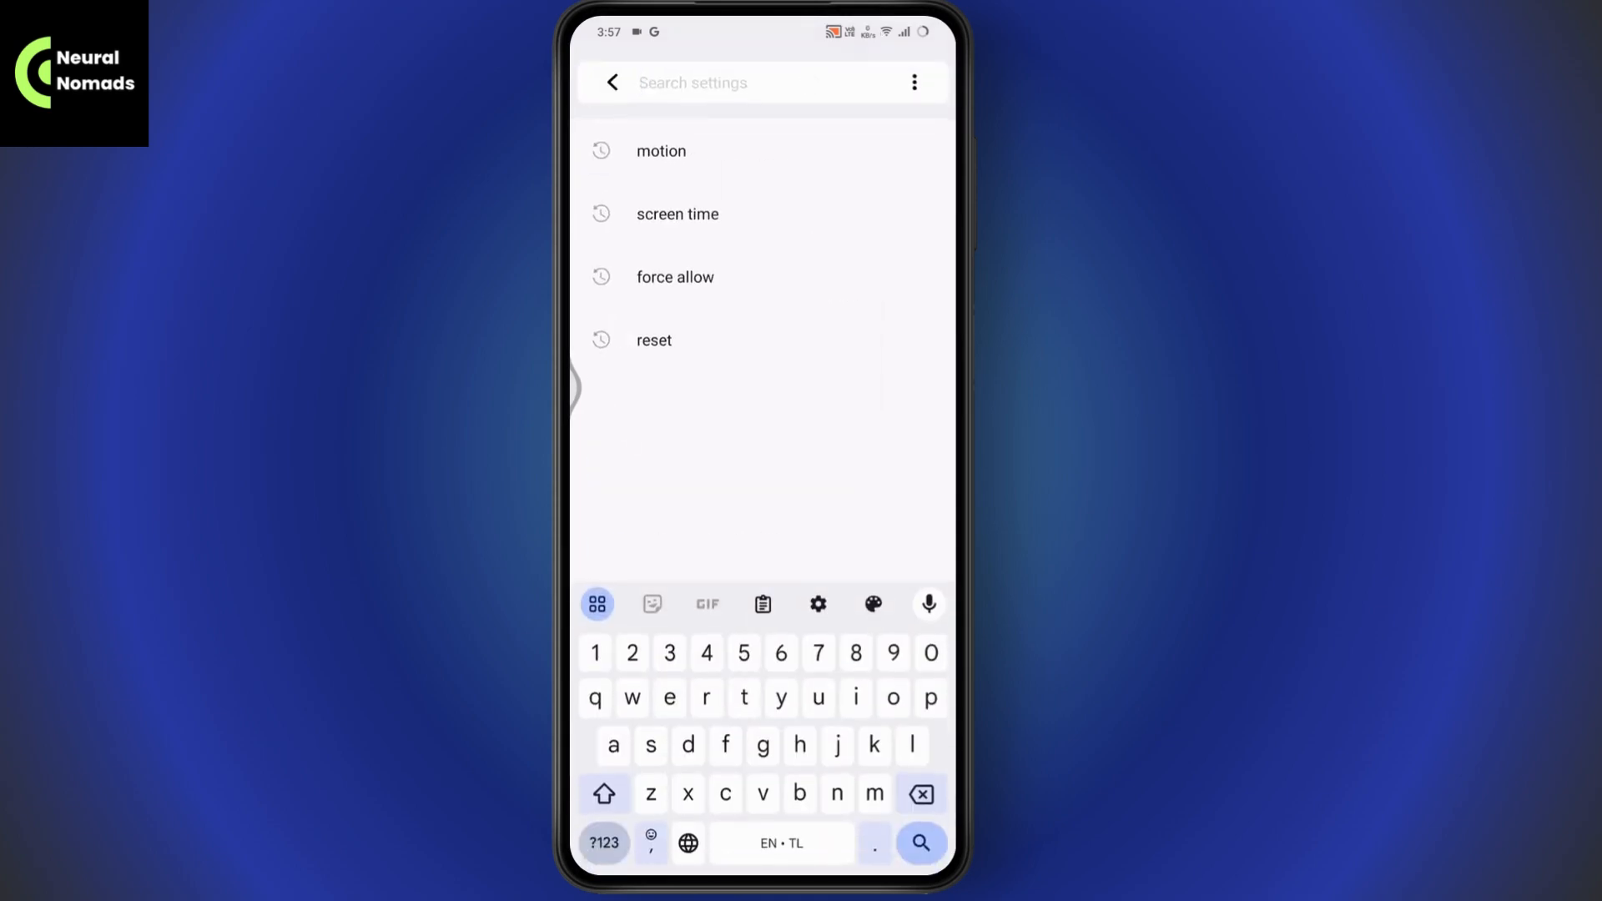
pyautogui.click(611, 82)
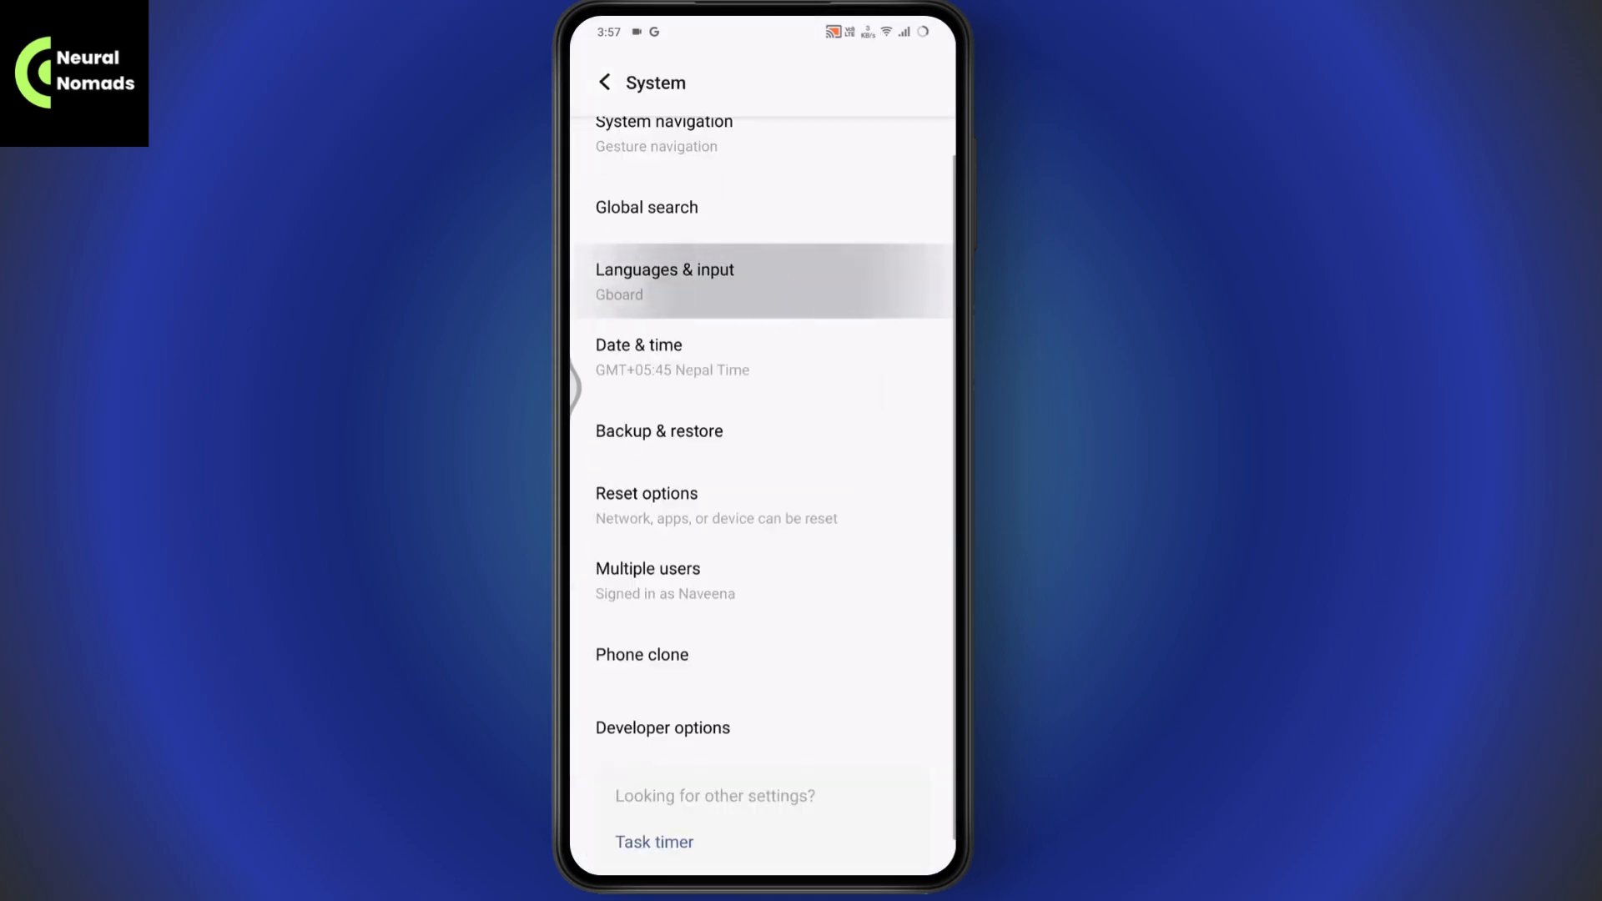
pyautogui.click(664, 281)
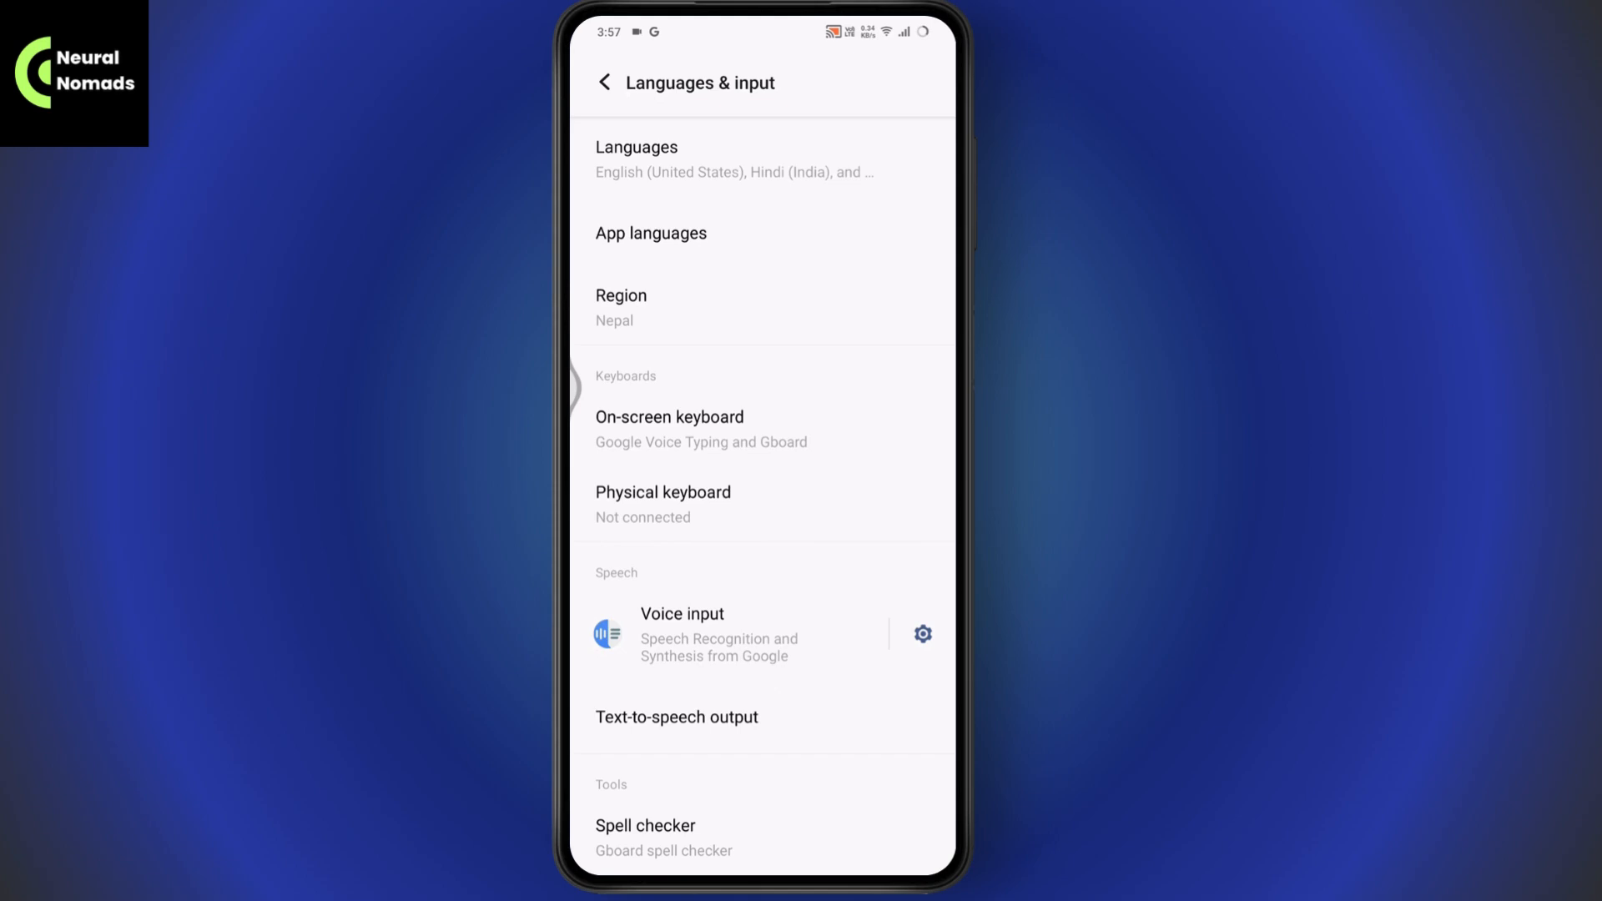
# - Go to On-screen keyboard, then Gboard, and scroll to its Languages list
pyautogui.click(669, 417)
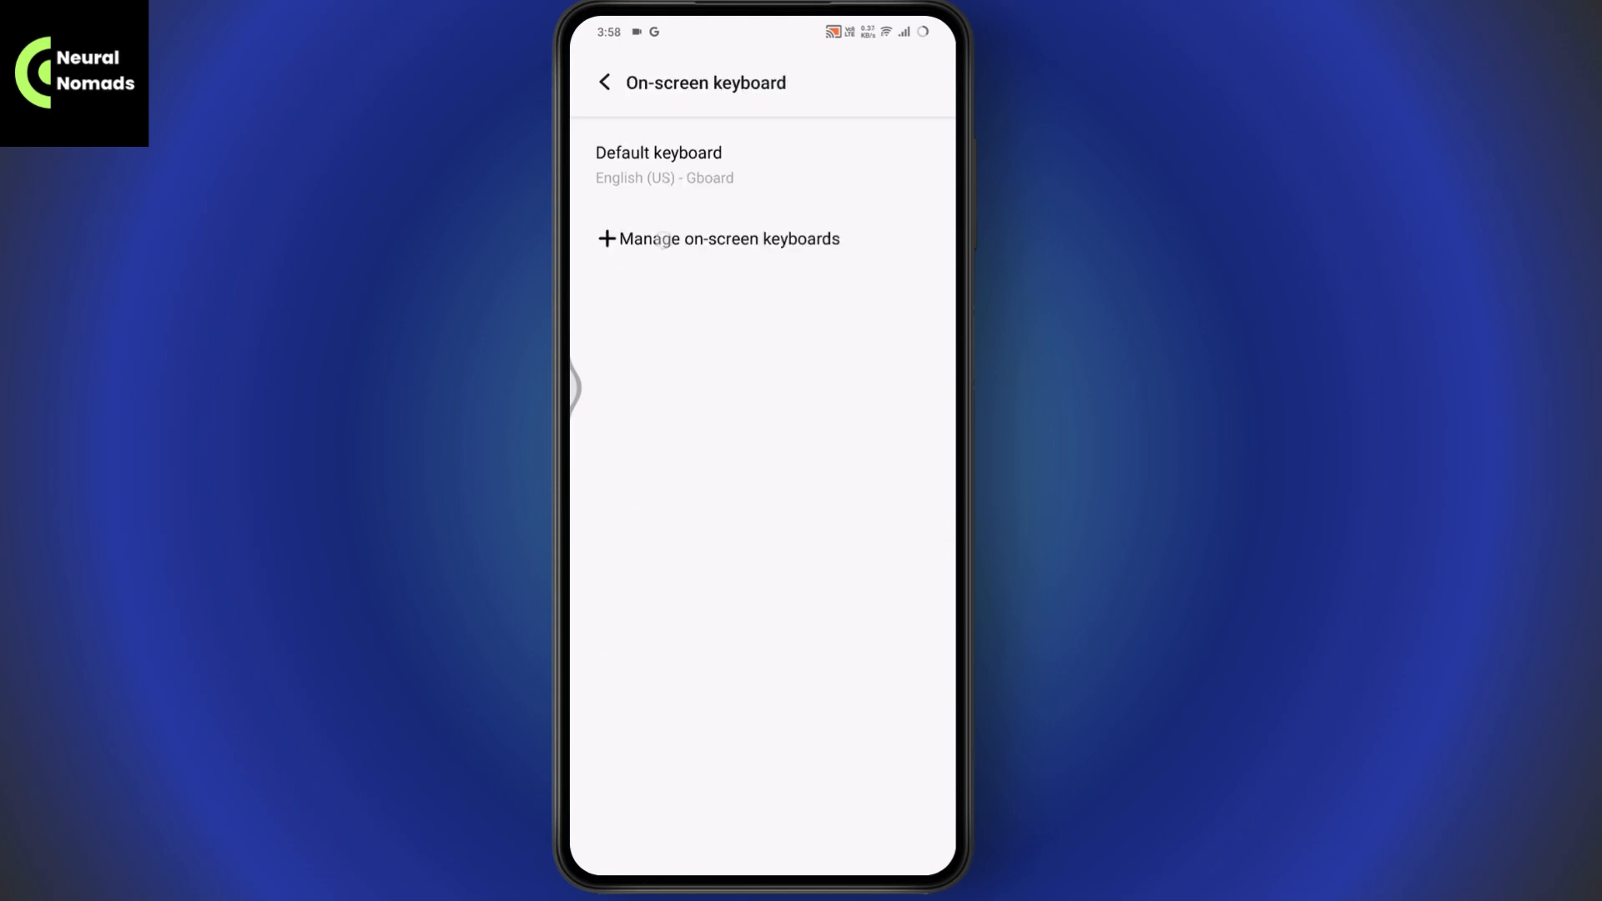
pyautogui.click(718, 238)
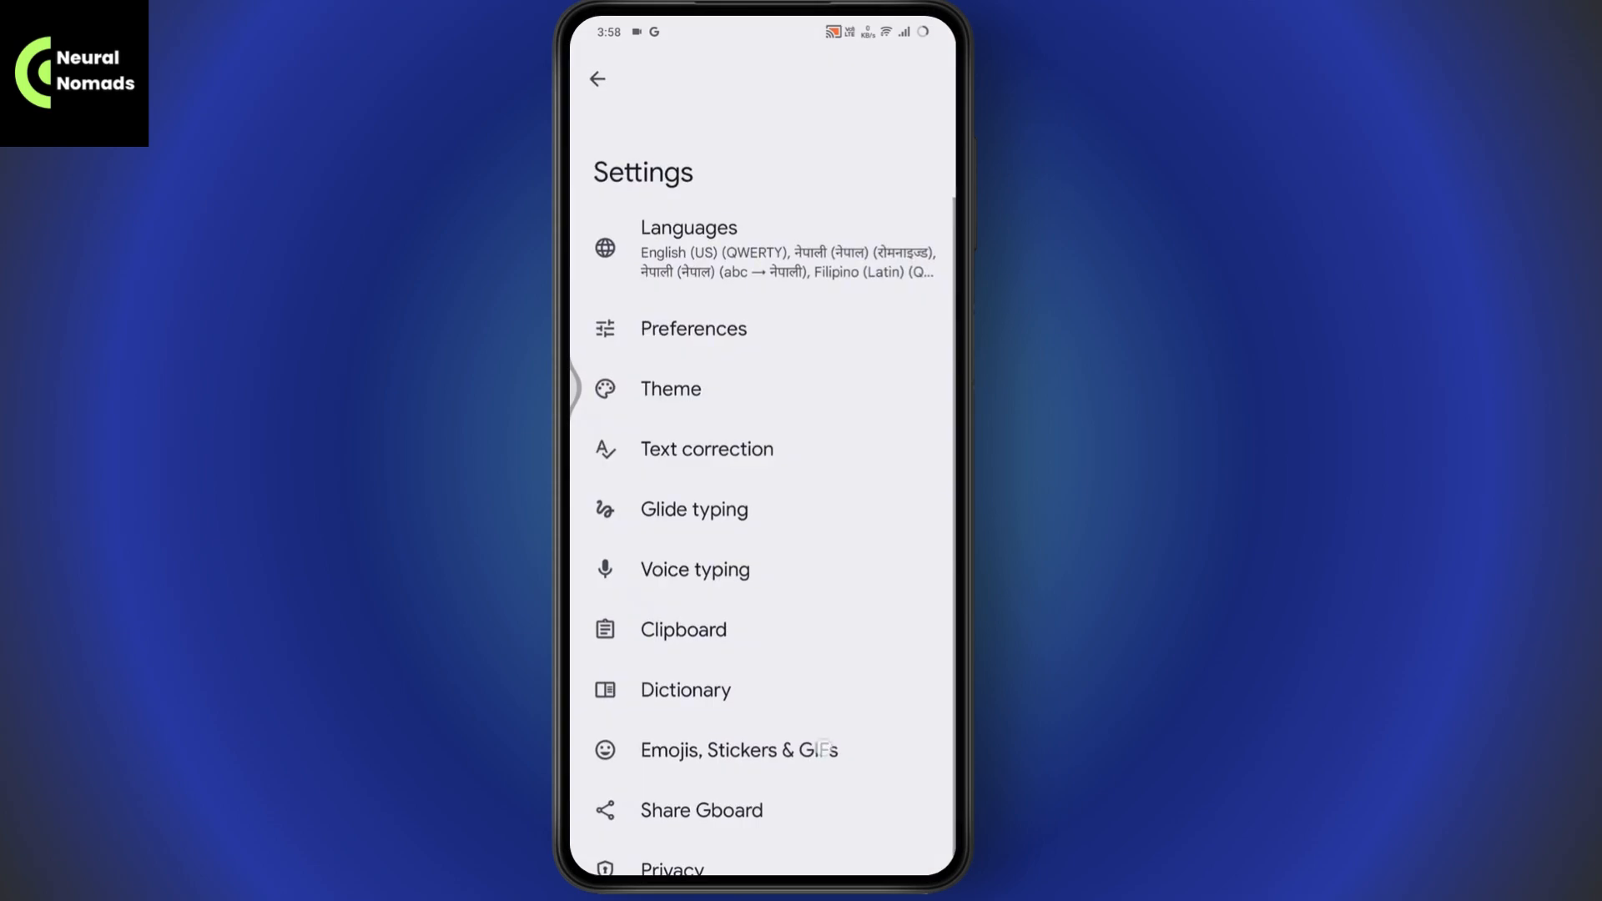
pyautogui.scroll(-3)
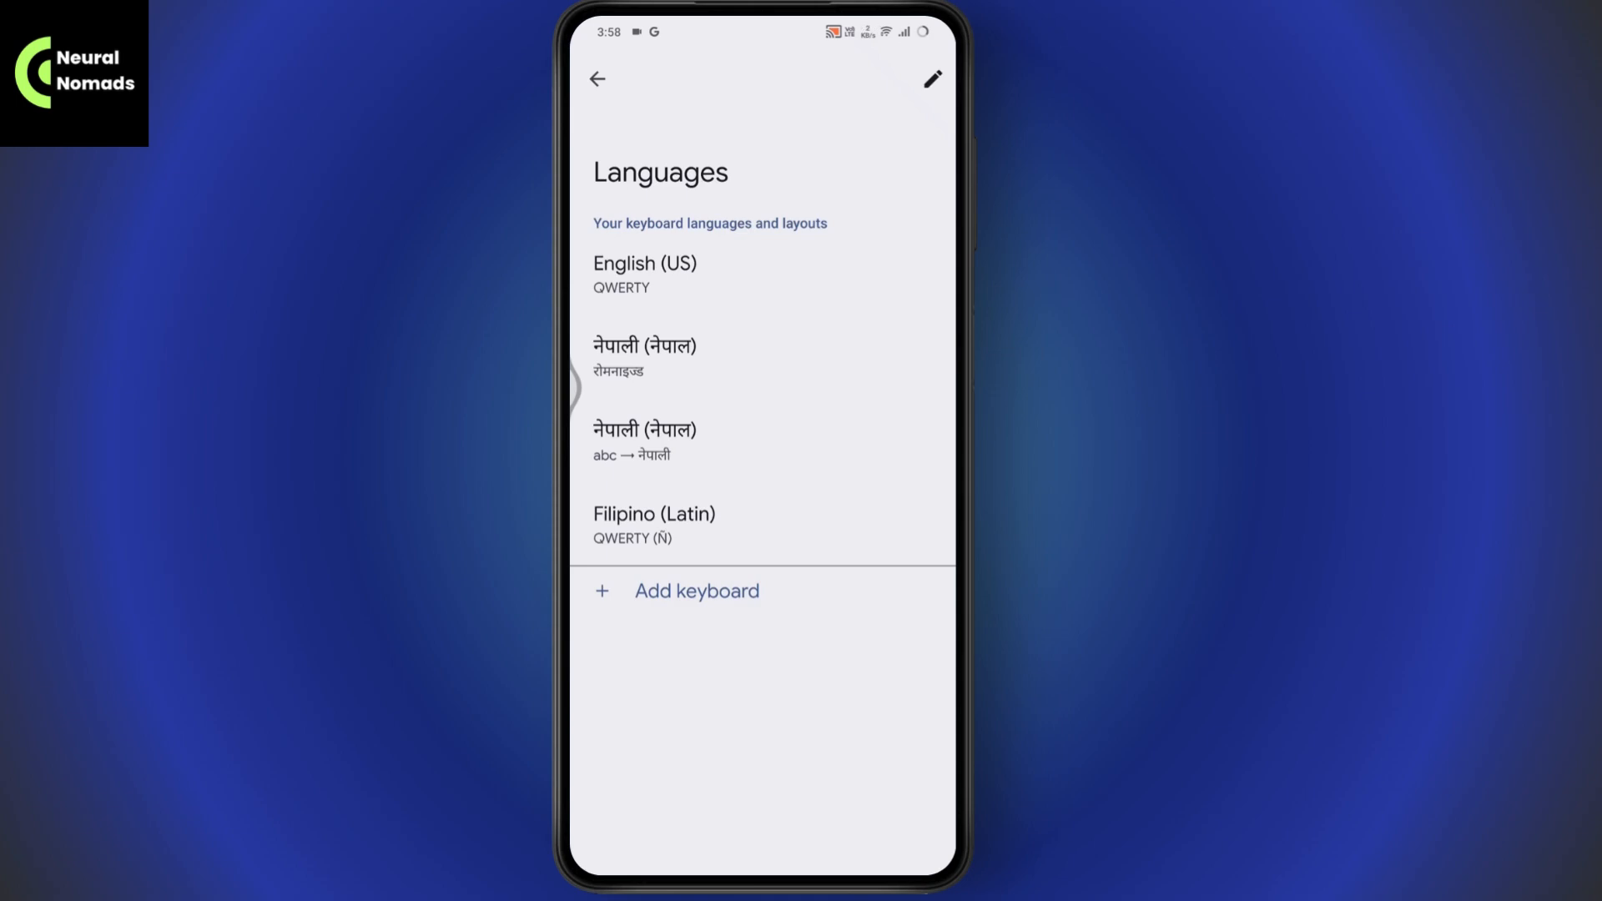
# - Add Chinese (Traditional) with the 手寫 handwriting layout after searching 'chin', then return home
pyautogui.click(696, 591)
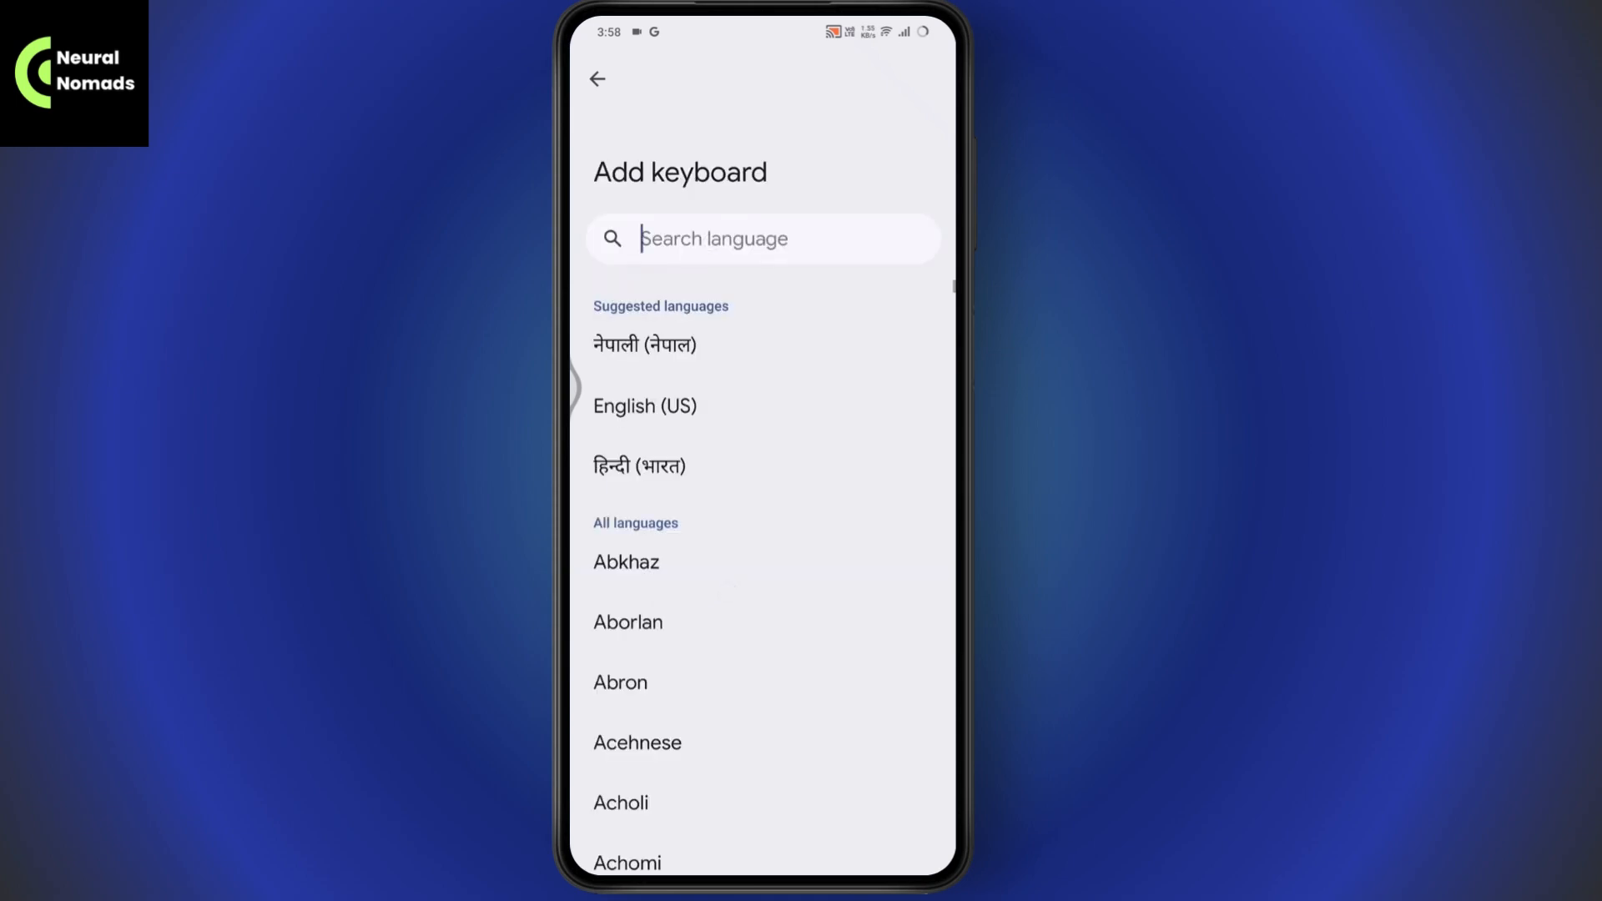
pyautogui.write('chin')
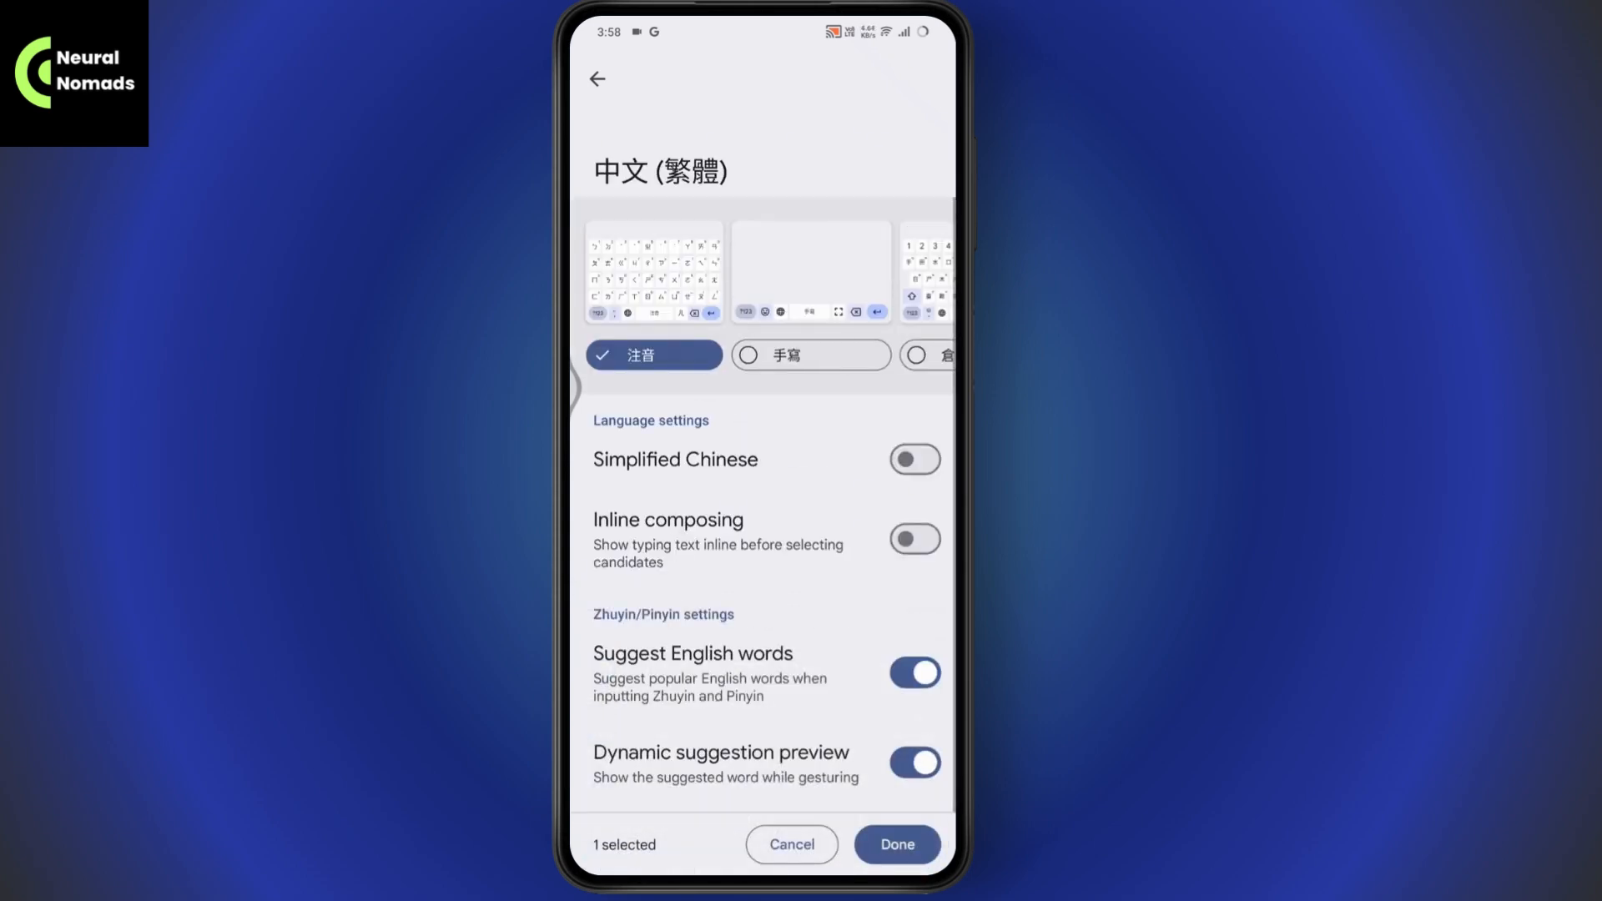
pyautogui.click(810, 355)
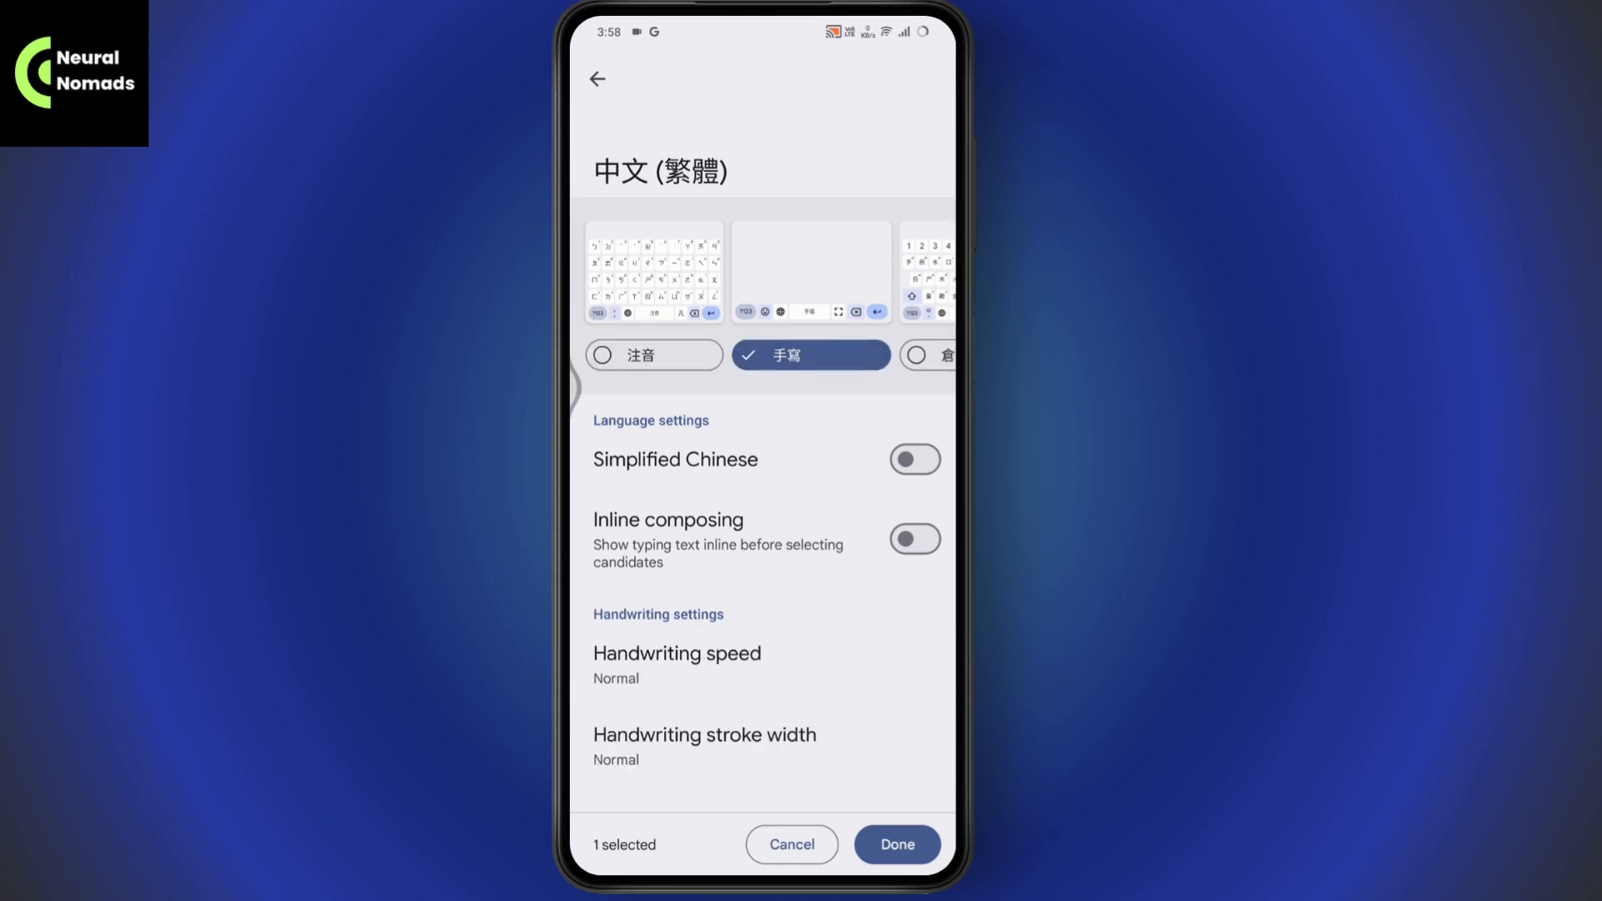
pyautogui.hscroll(-3)
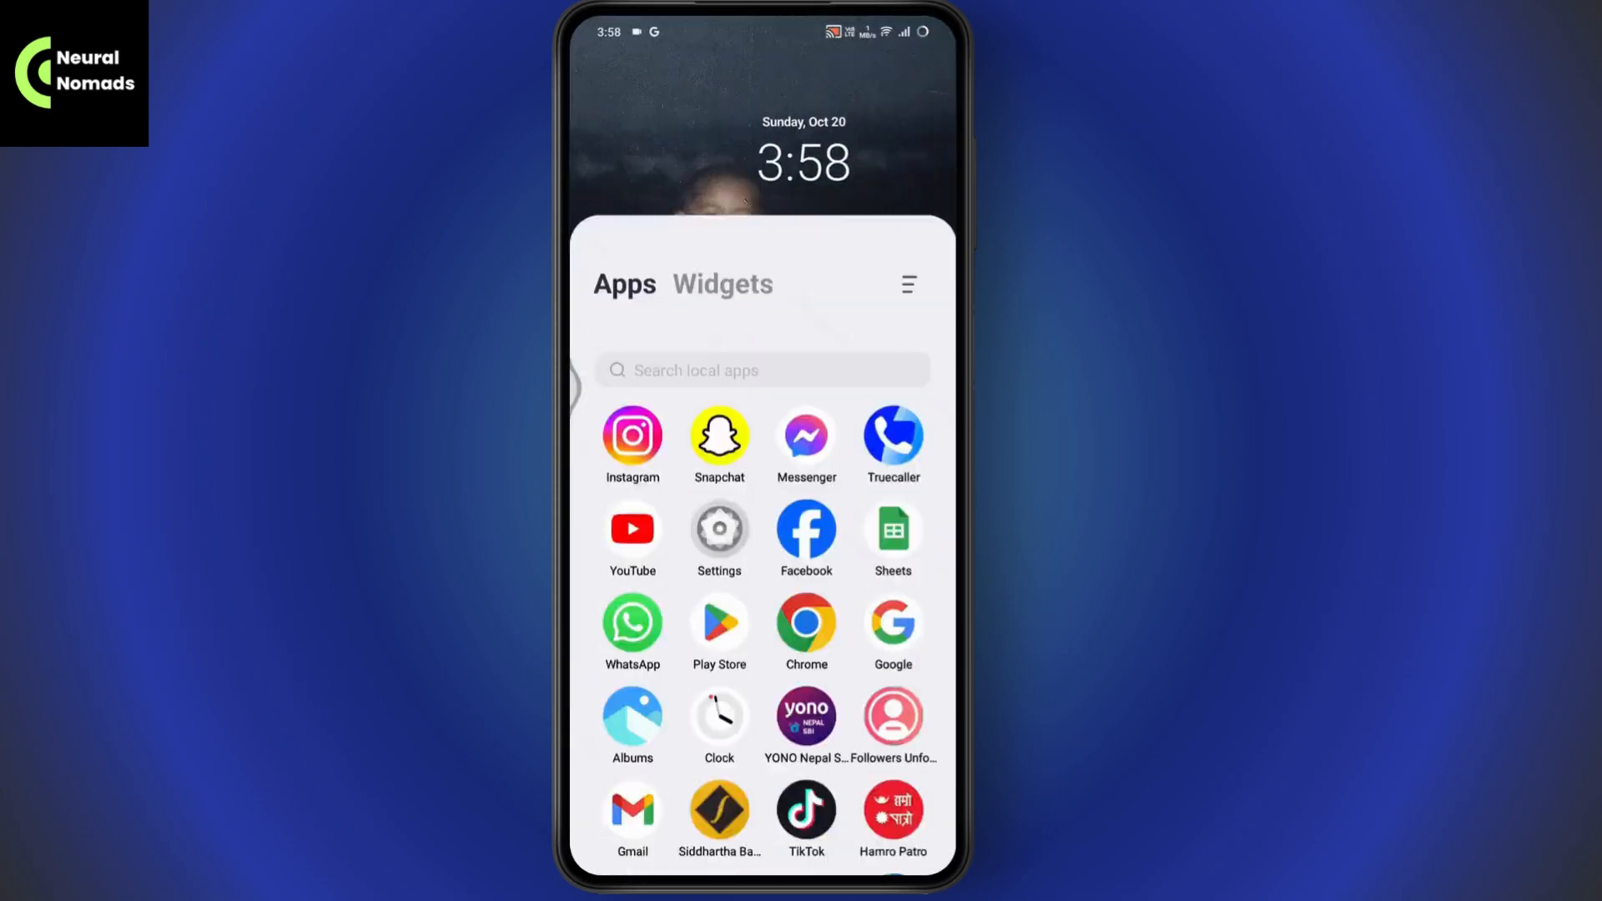
# - Raise Gboard in the app search and open the keyboard switcher showing handwriting Chinese selected
pyautogui.click(761, 370)
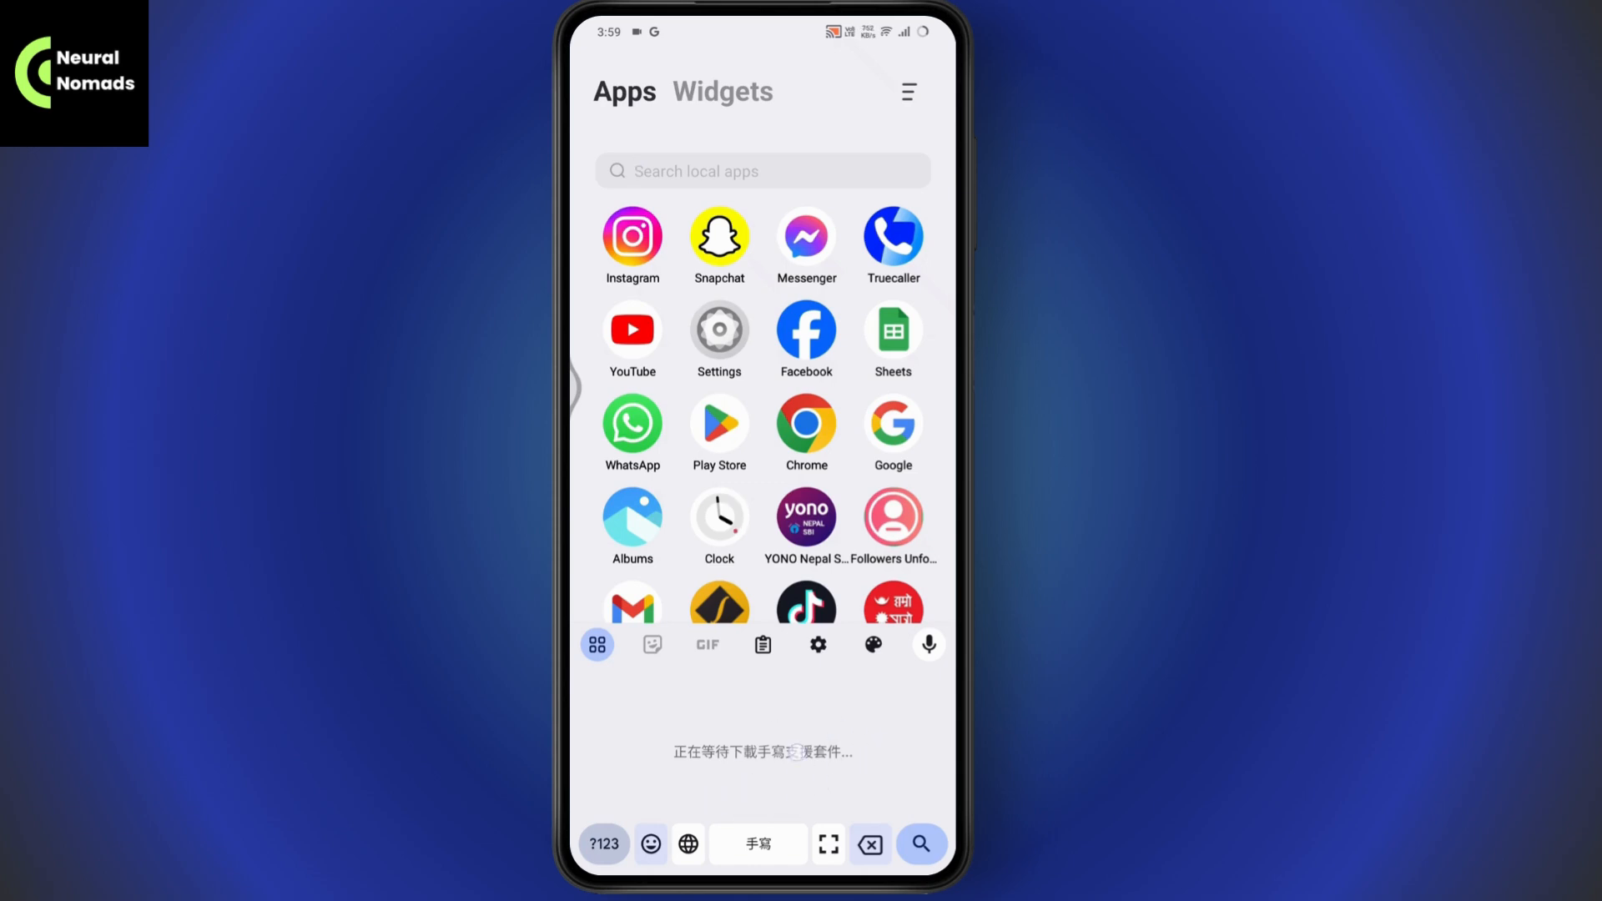
pyautogui.click(687, 844)
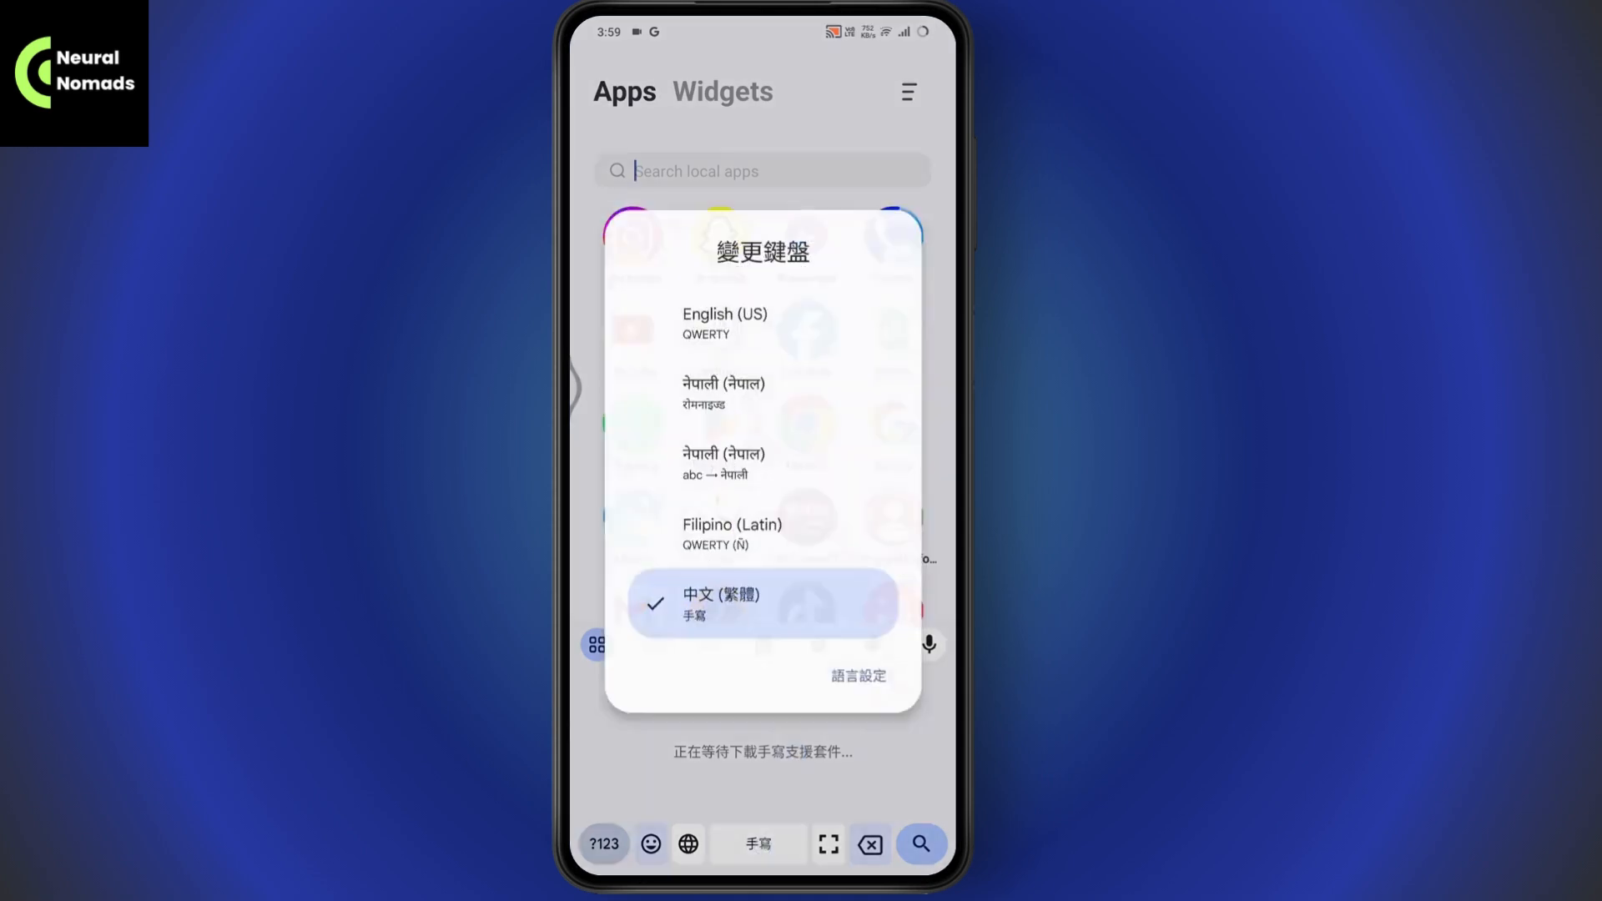